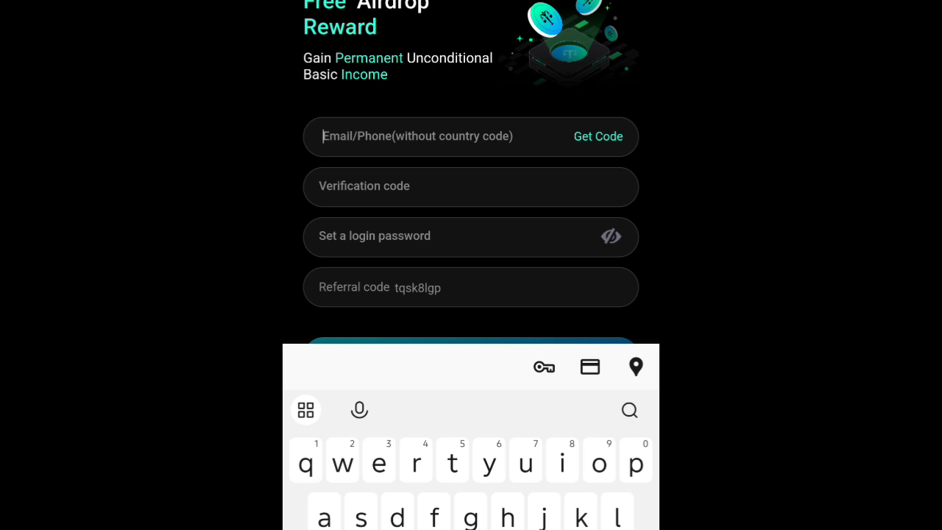
# Enter the email address and a letters-plus-number login password in the sign-up form.
pyautogui.write('eme')
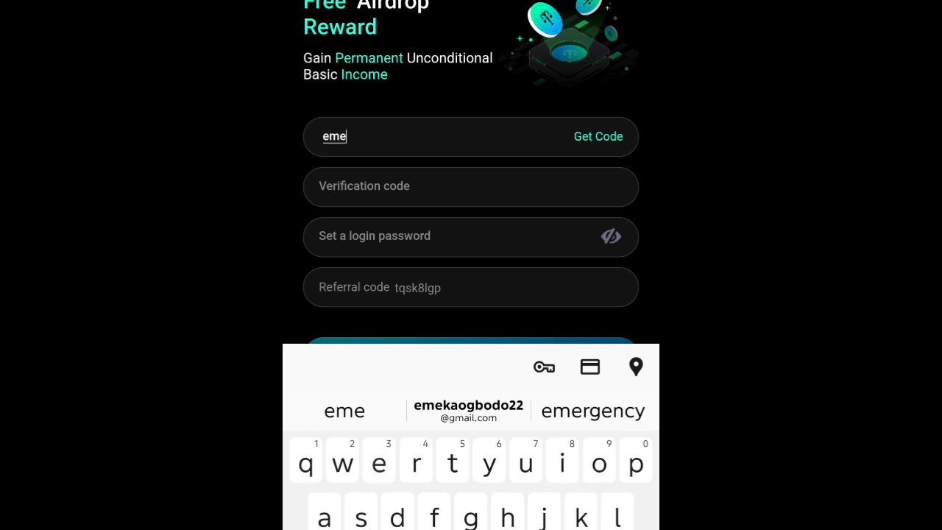
pyautogui.click(467, 410)
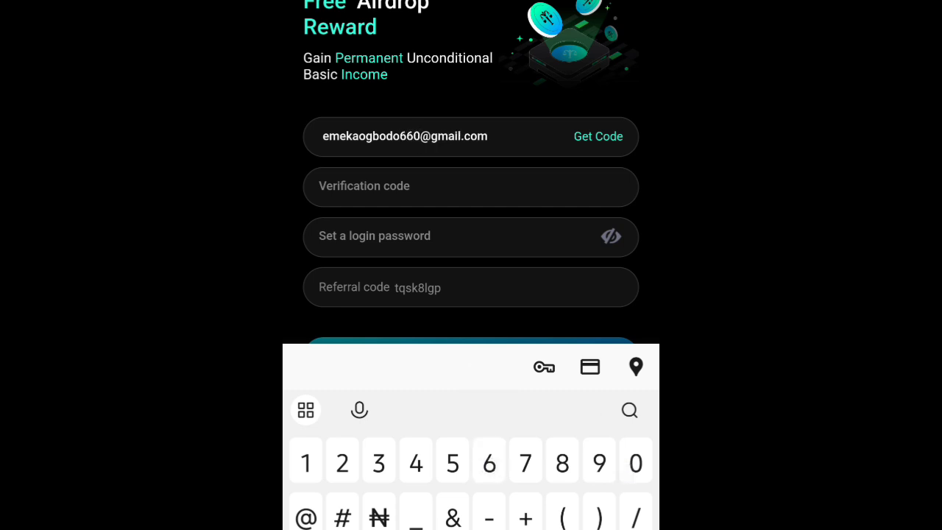
pyautogui.write('1')
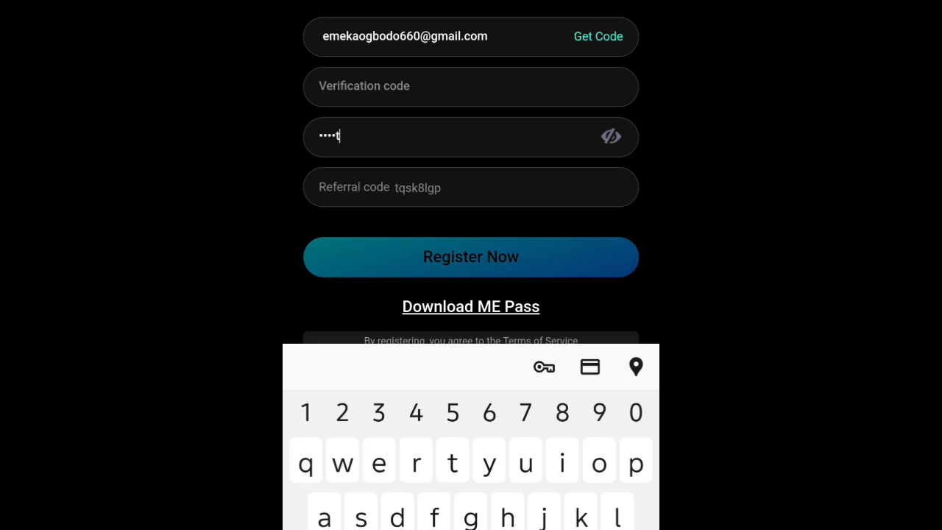
pyautogui.write('ss')
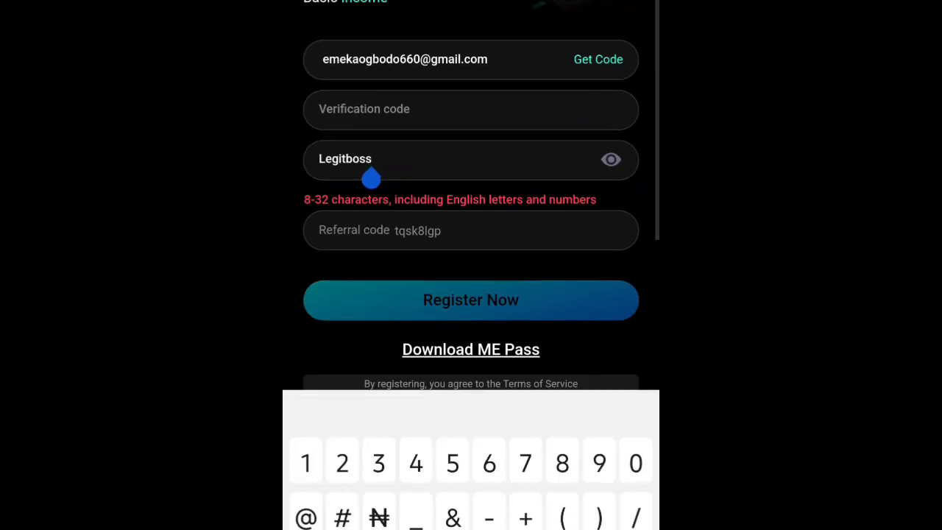
pyautogui.write('1')
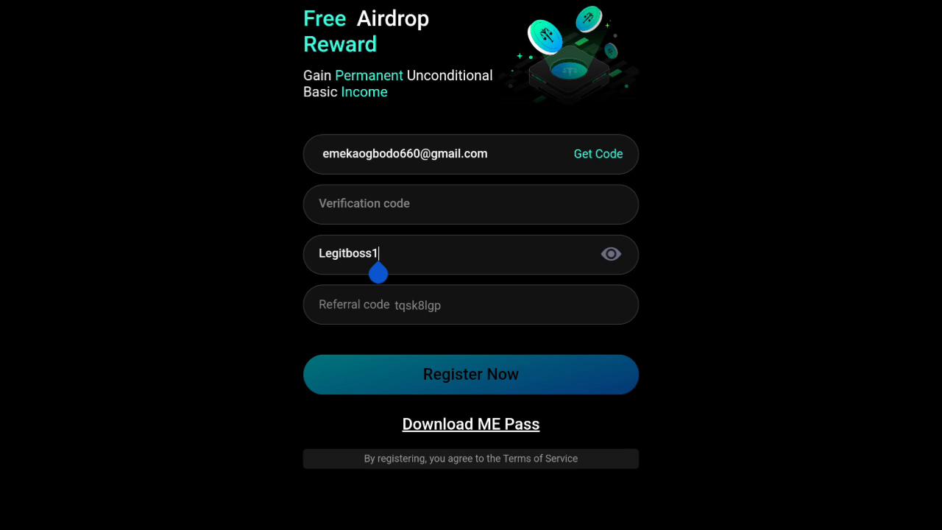
# Request the email verification code and pass the security check by selecting the green cylinder.
pyautogui.click(597, 154)
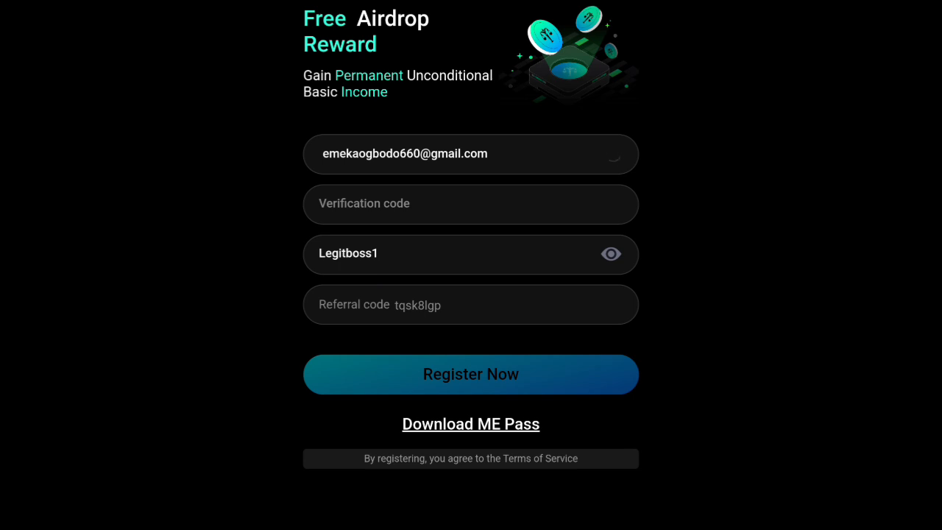
pyautogui.click(470, 373)
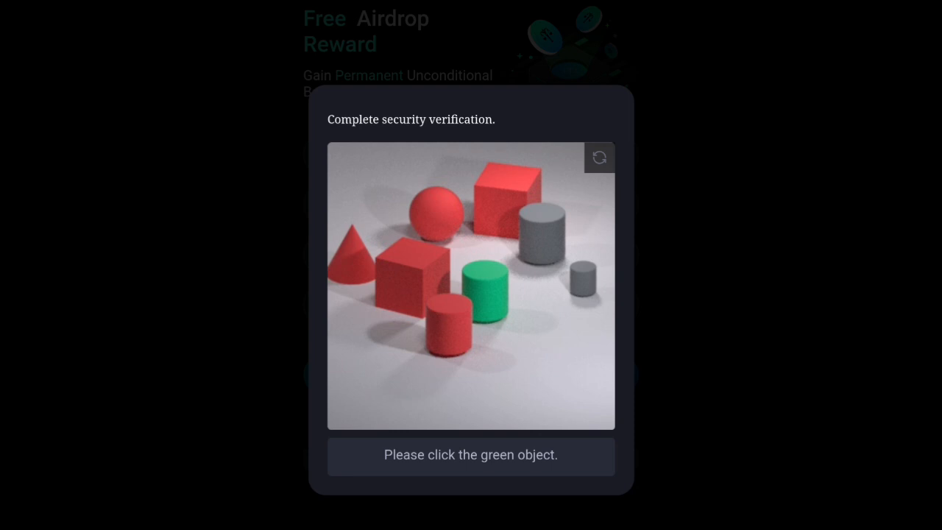
pyautogui.click(487, 289)
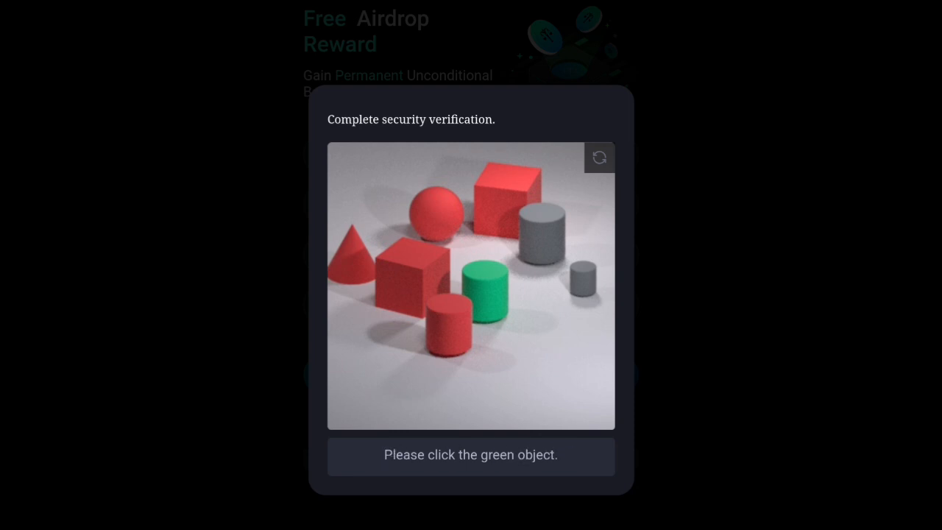
pyautogui.click(486, 287)
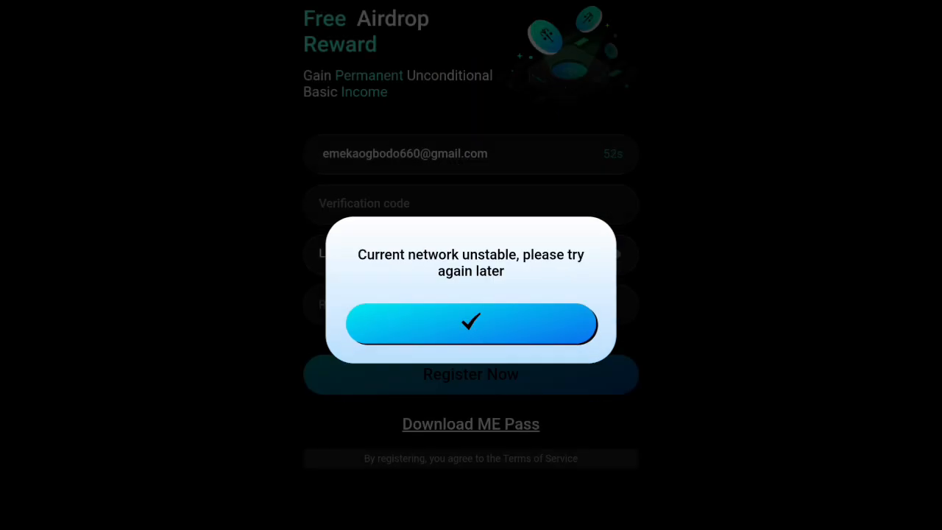
# Close the network-unstable popup with its checkmark button.
pyautogui.click(470, 323)
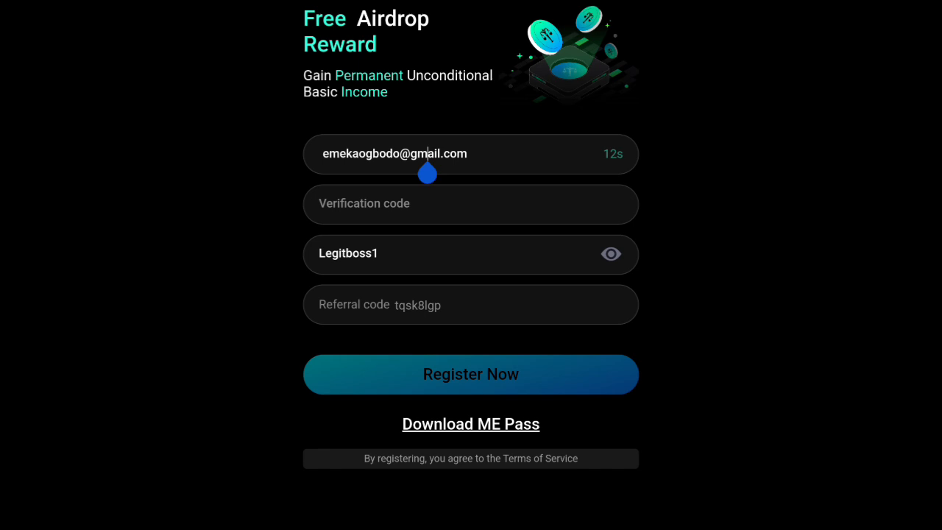
# Follow the Download ME Pass link to the app download options page.
pyautogui.click(470, 374)
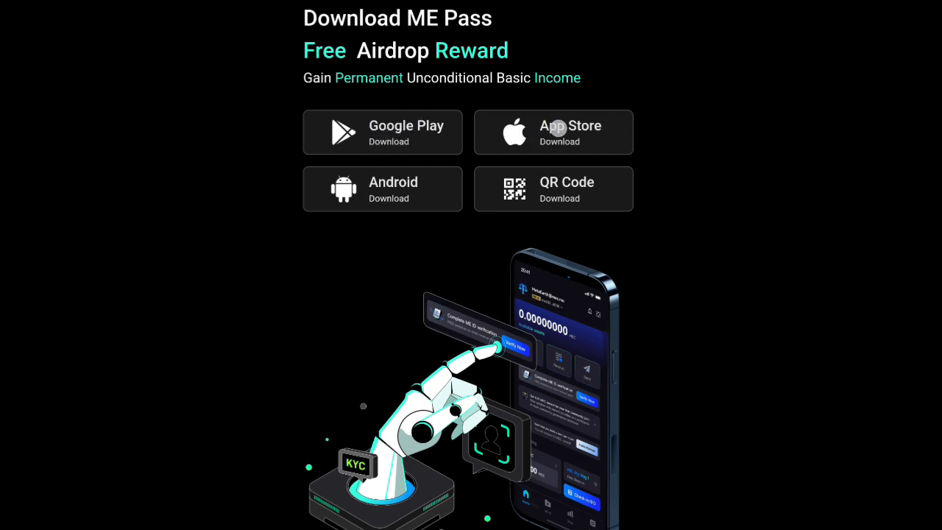
pyautogui.moveTo(557, 128)
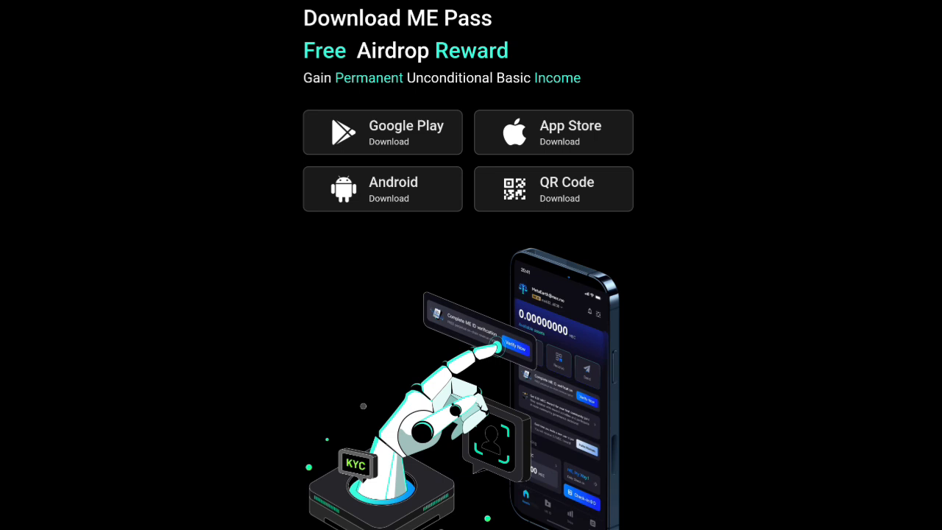